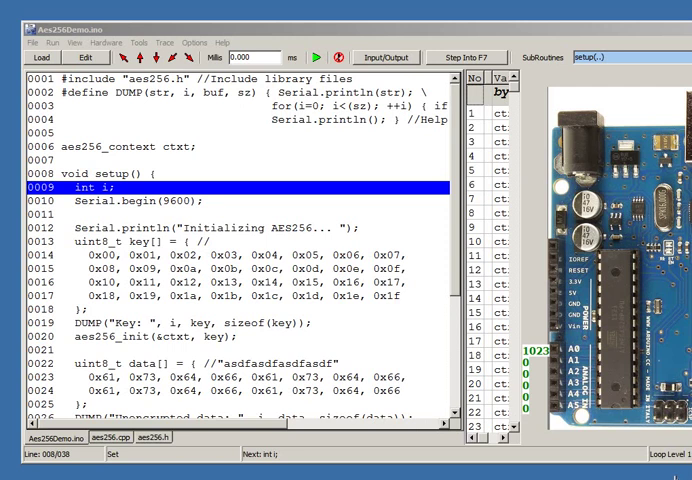
mouse_move(234, 80)
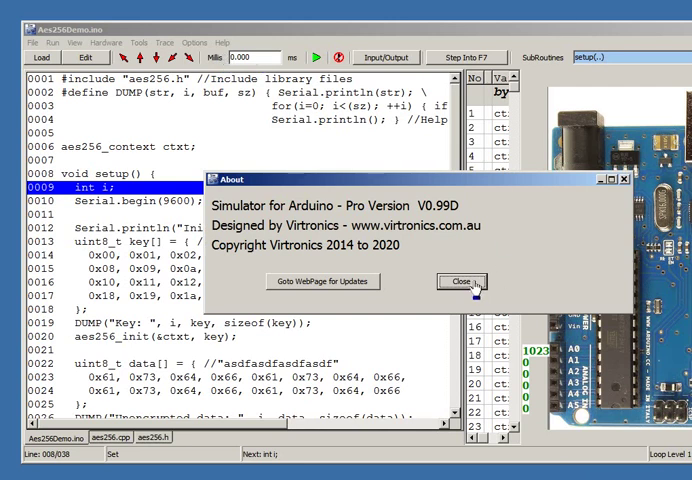
- Dismiss the version information and look up endec with Find in Variables
left_click(460, 280)
type("enckey")
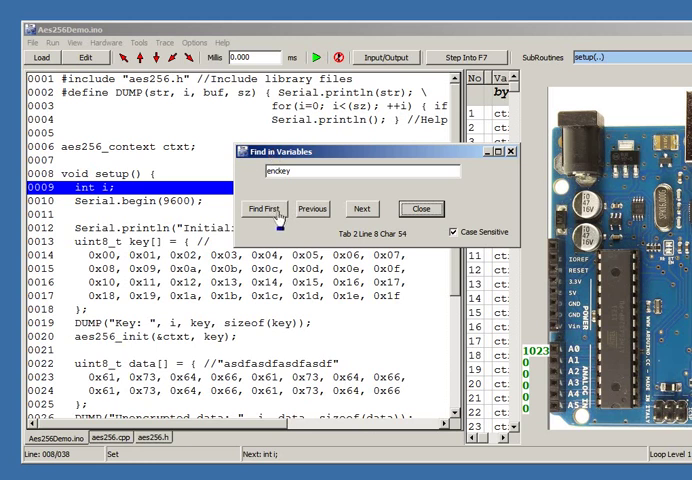
left_click(264, 208)
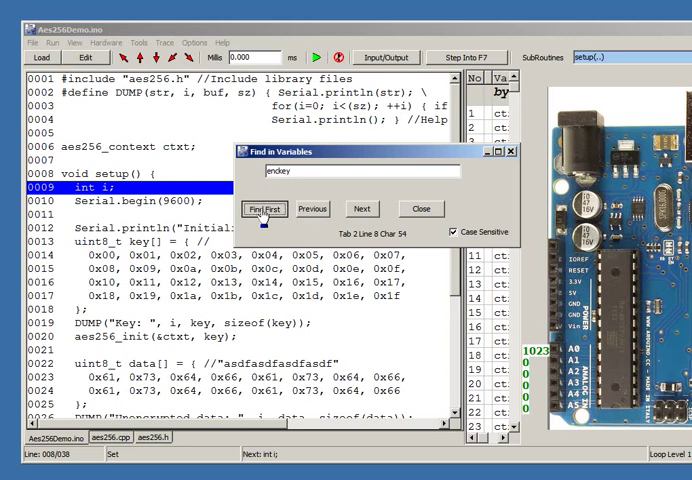
left_click(264, 208)
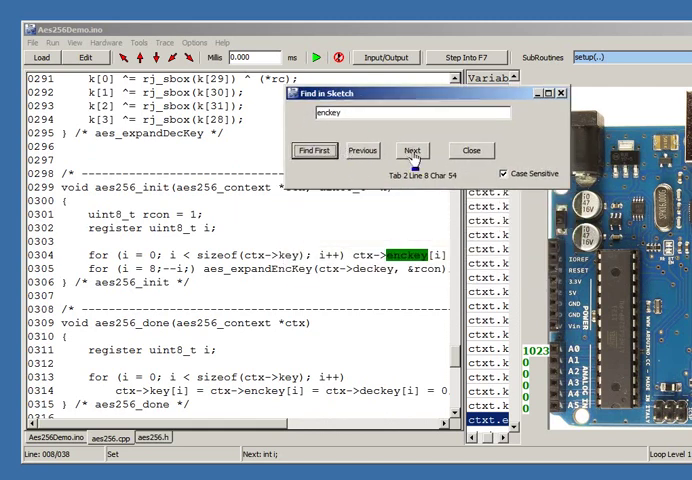
- Step through the enckey matches in the sketch until the search reports not found
left_click(410, 150)
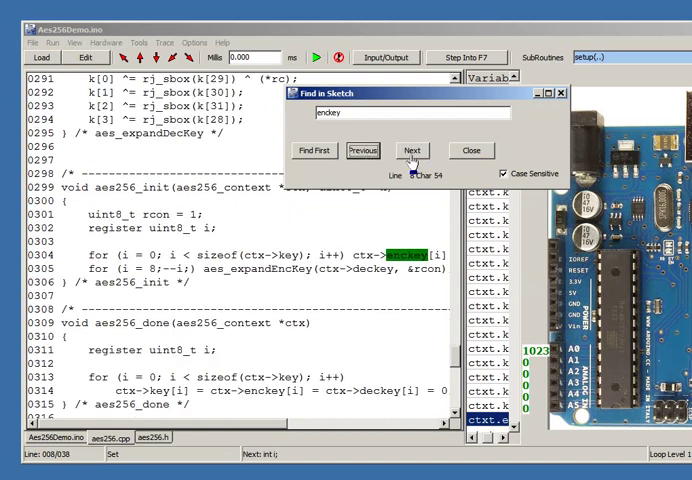
left_click(412, 150)
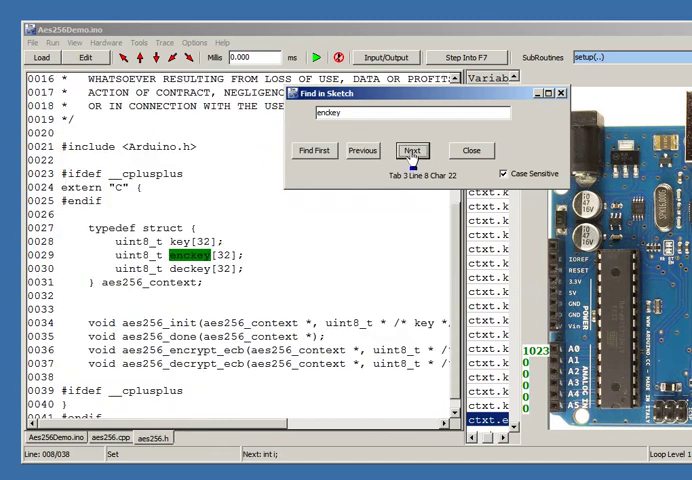
left_click(412, 150)
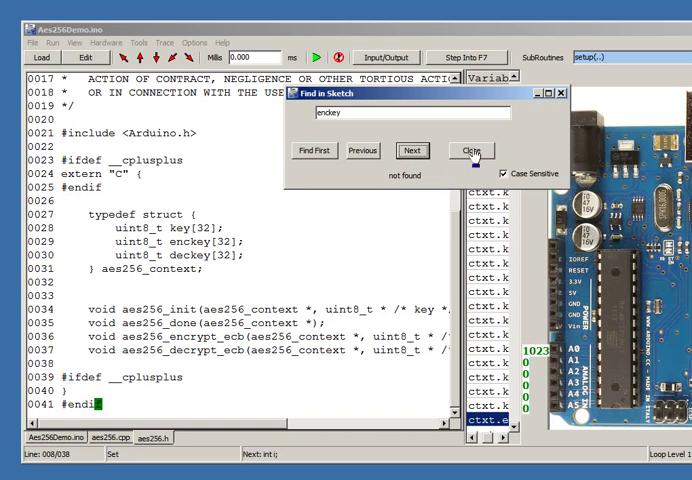
- Close the Find in Sketch dialog and load the Vector3 test sketch
left_click(470, 150)
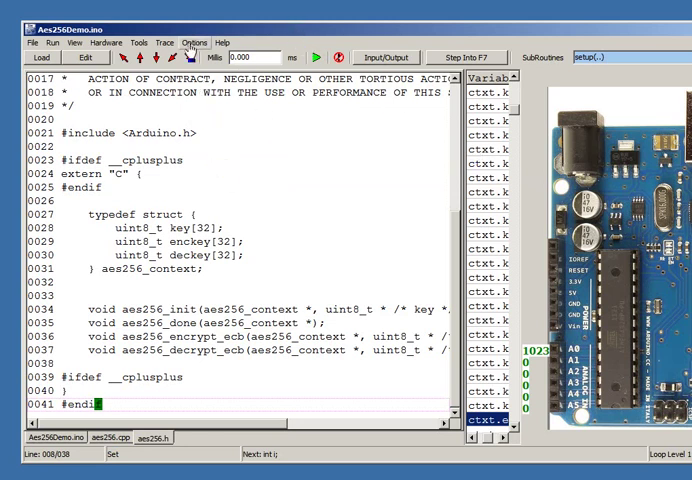
left_click(164, 42)
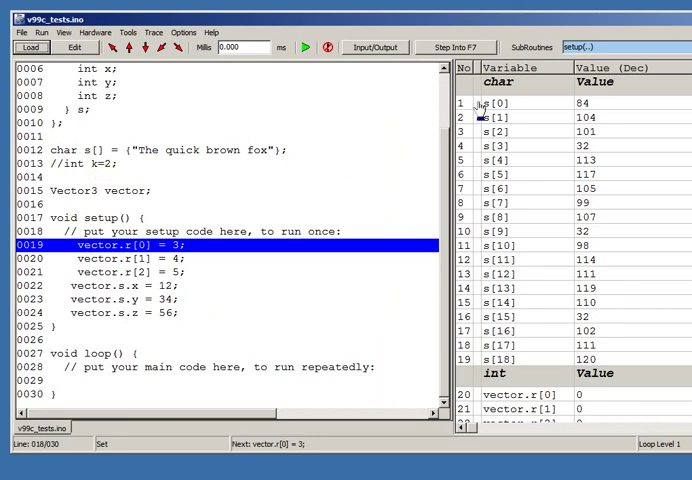
mouse_move(568, 108)
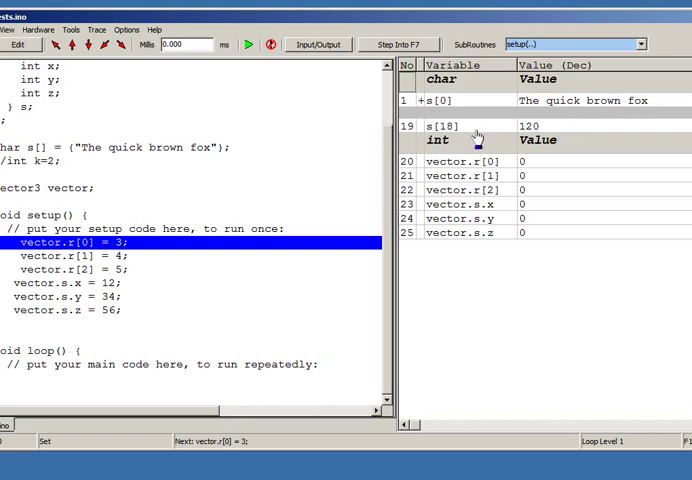
mouse_move(180, 62)
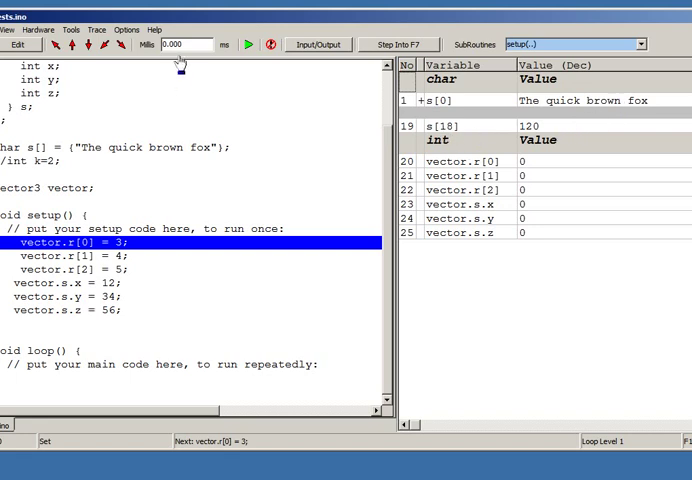
mouse_move(120, 48)
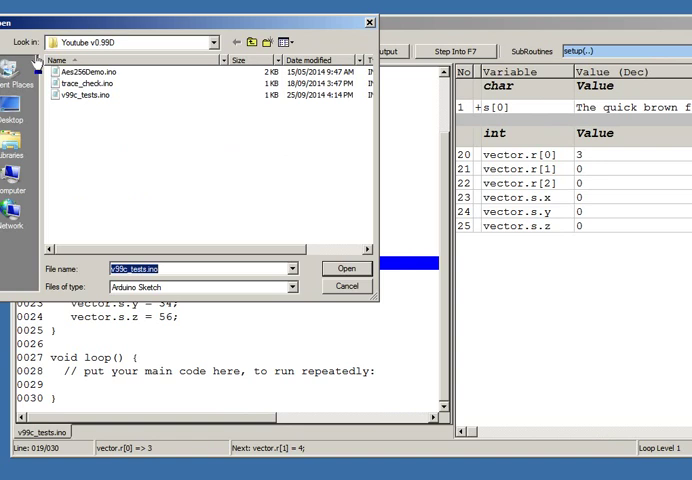
- Load trace_check.ino, start the serial logger from Tools, and run the sketch
left_click(346, 268)
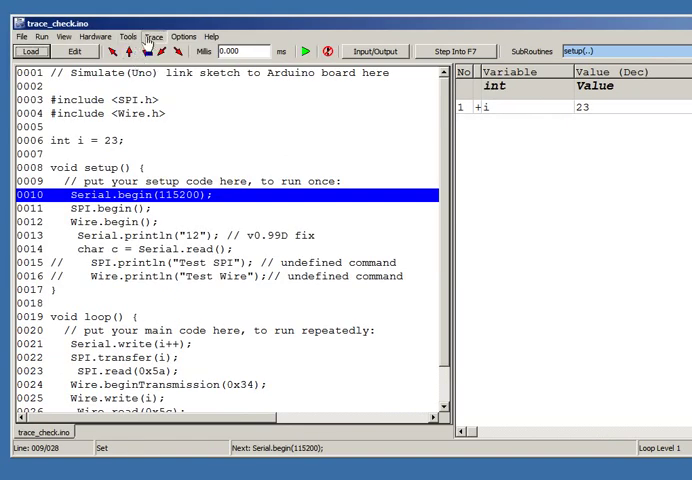
left_click(128, 36)
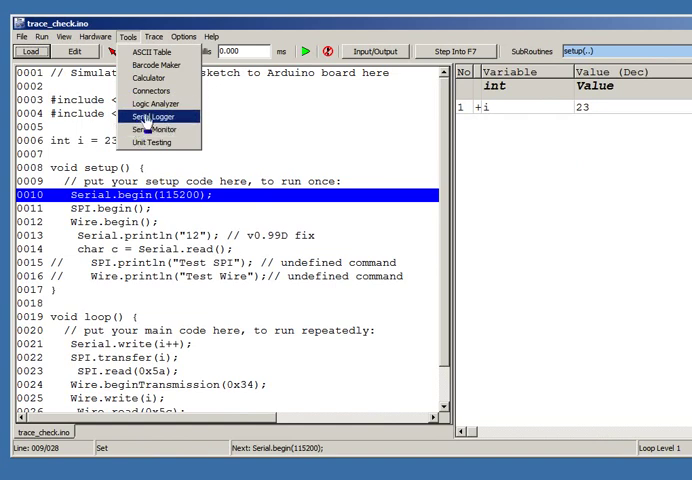
left_click(148, 108)
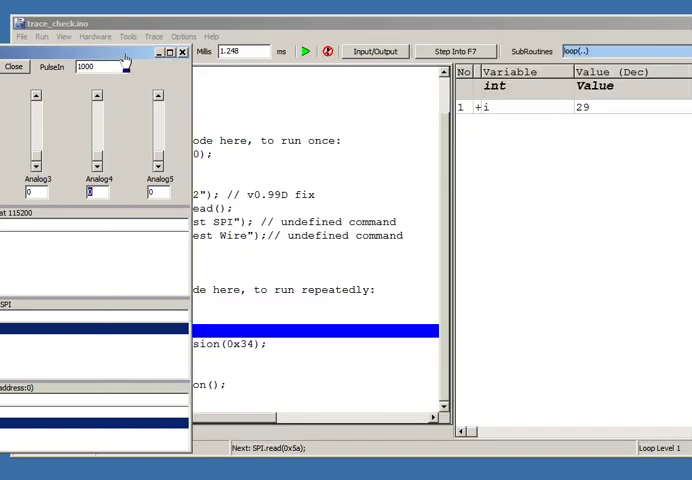
left_click(12, 66)
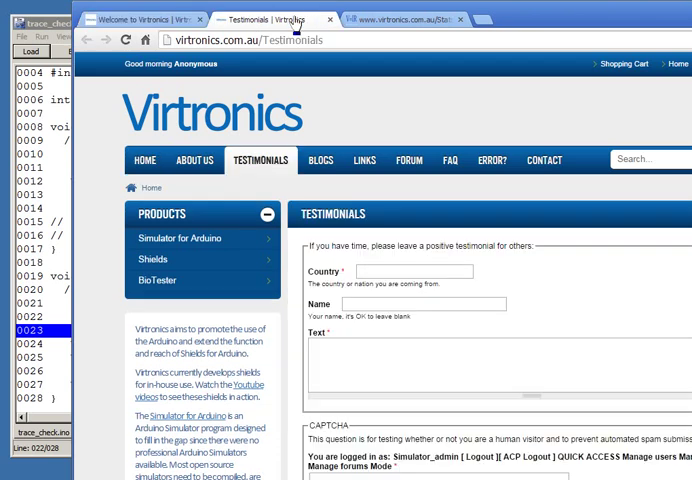
- Scroll the Virtronics Testimonials page down to the posted testimonials
scroll("down", 3)
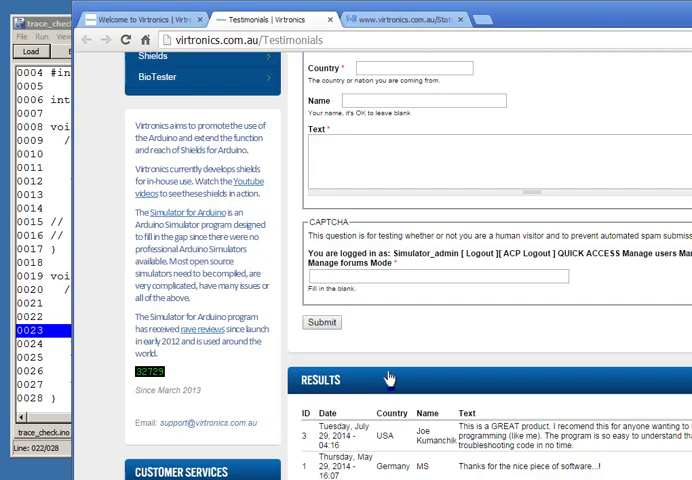
mouse_move(350, 184)
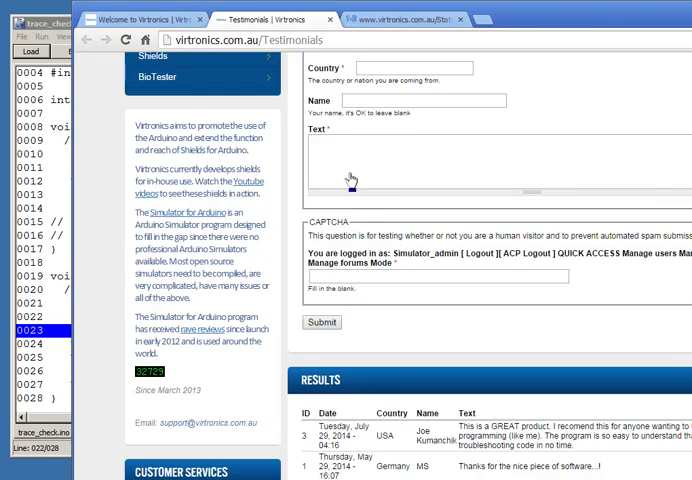